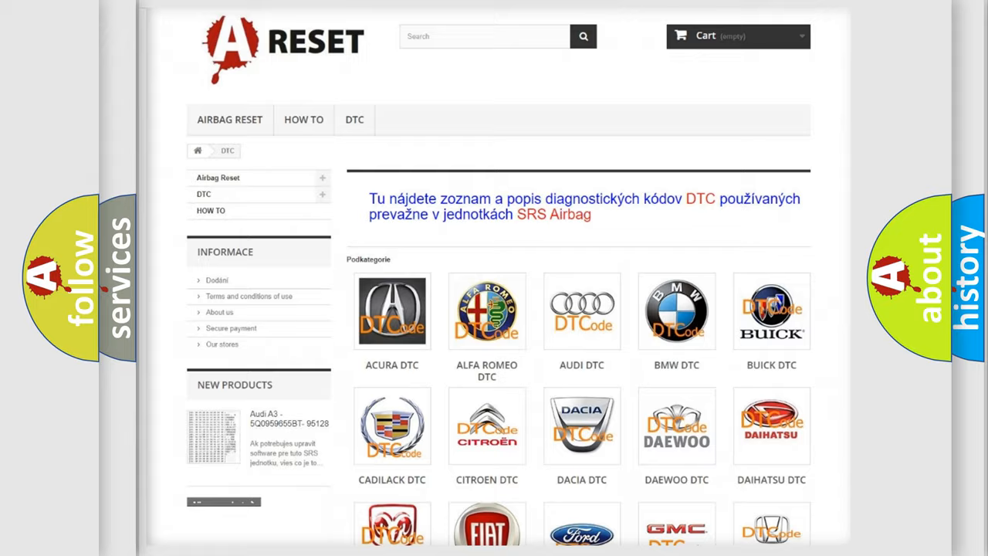
# - Scroll the DTC make grid to the Chevrolet DTC logo and select it
pyautogui.scroll(-3)
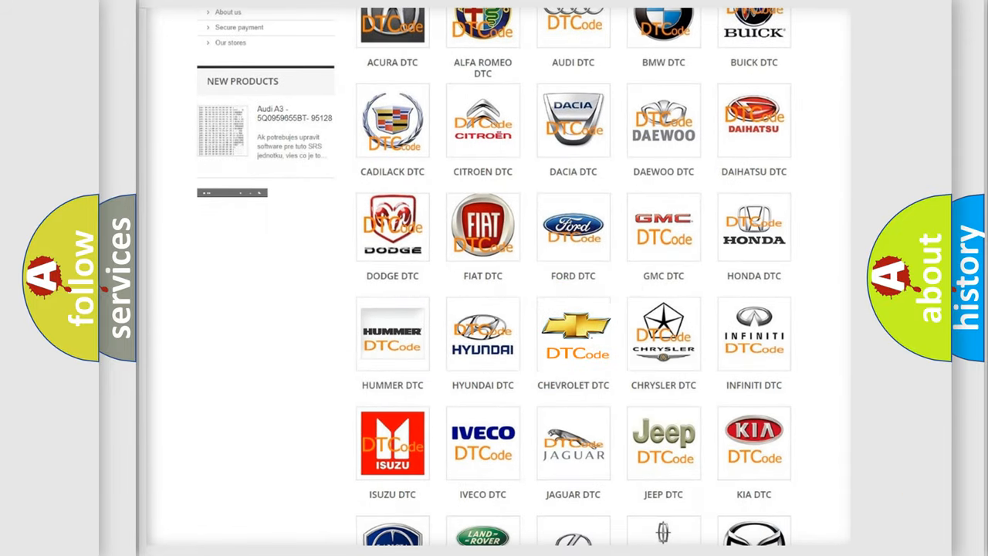
pyautogui.click(573, 333)
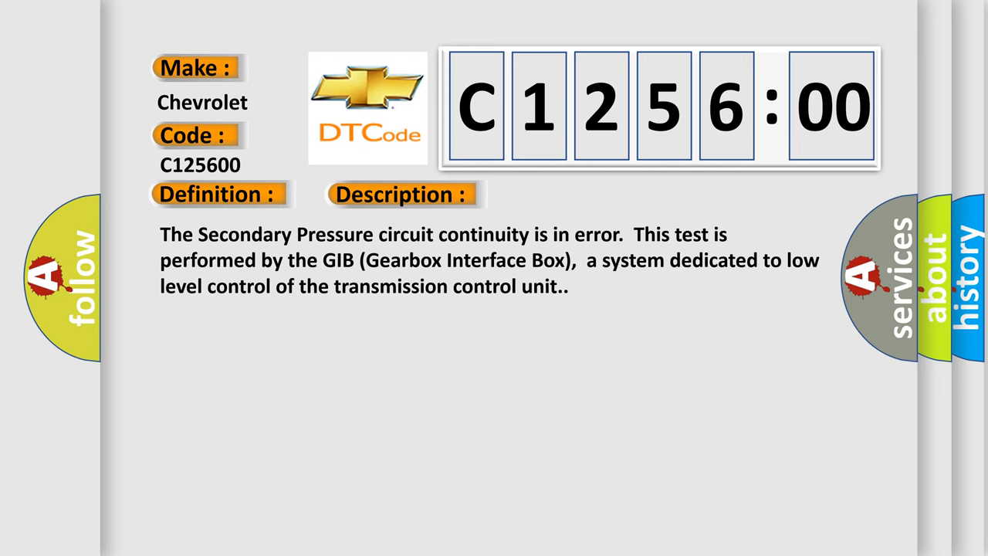
# - Reveal the Cause line on the C125600 card: short to battery, ground or open circuit
pyautogui.click(567, 195)
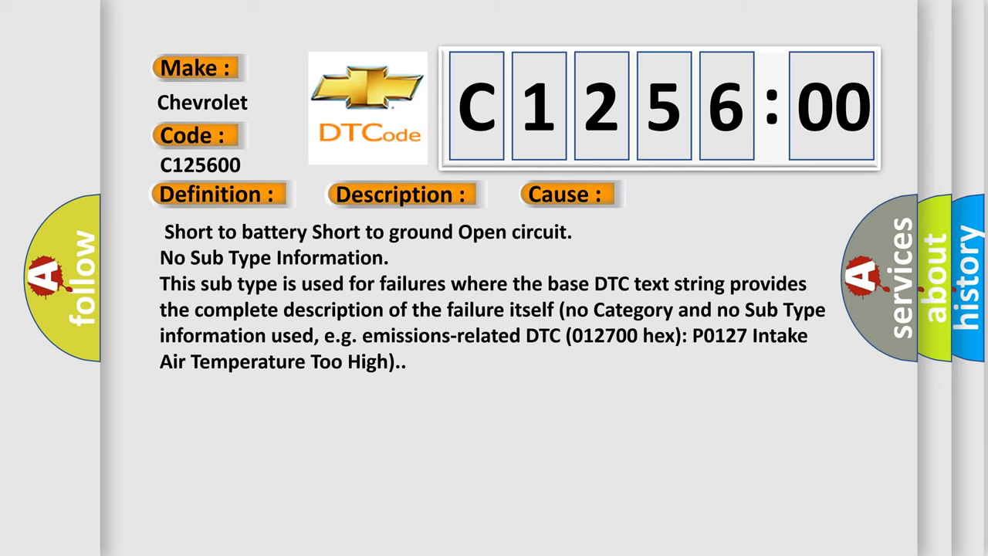